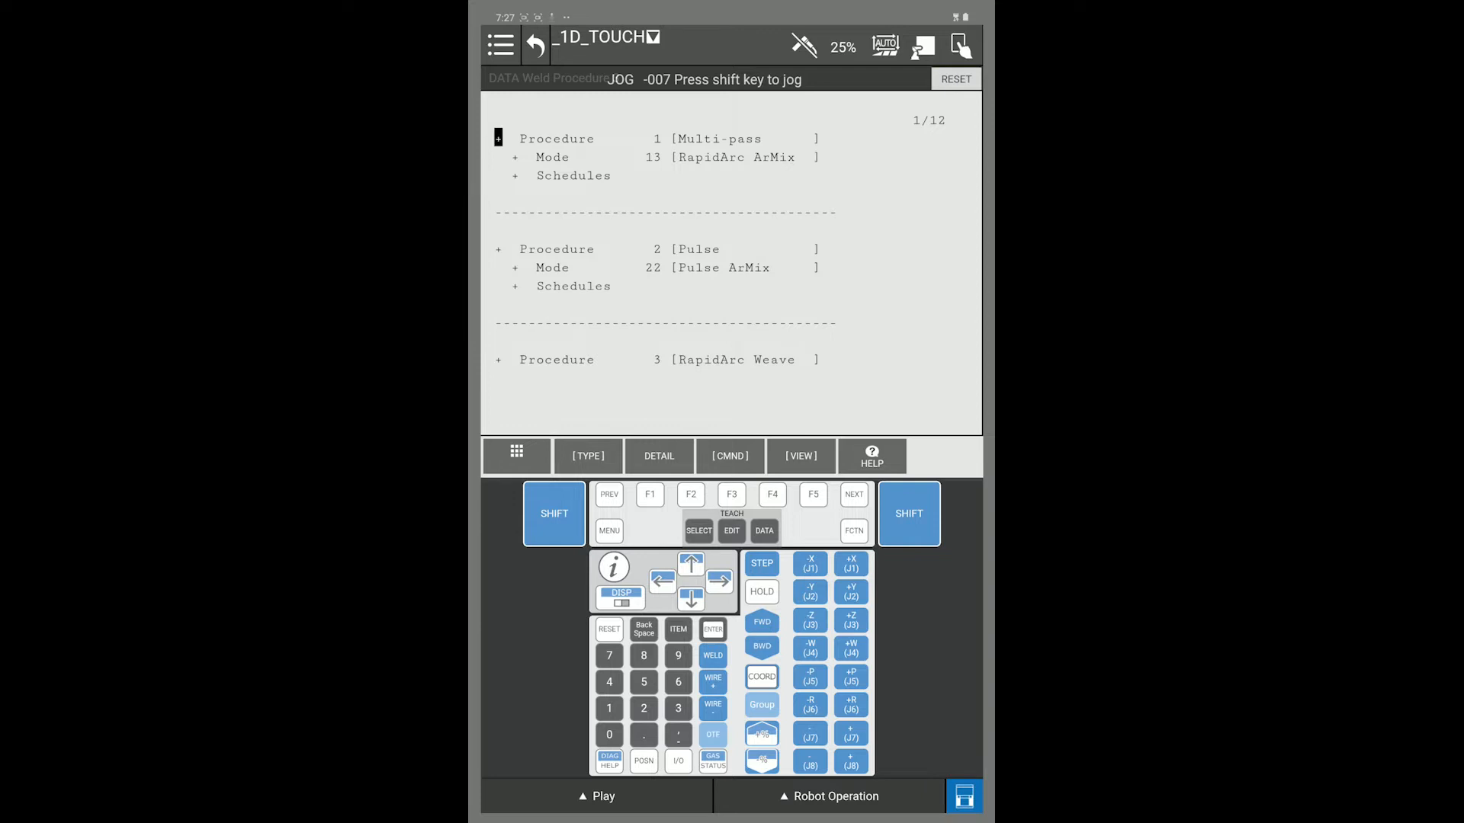
Step: Show the Touch Sched data list and move to touch schedule 3
{"action": "left_click", "coordinate": [587, 456]}
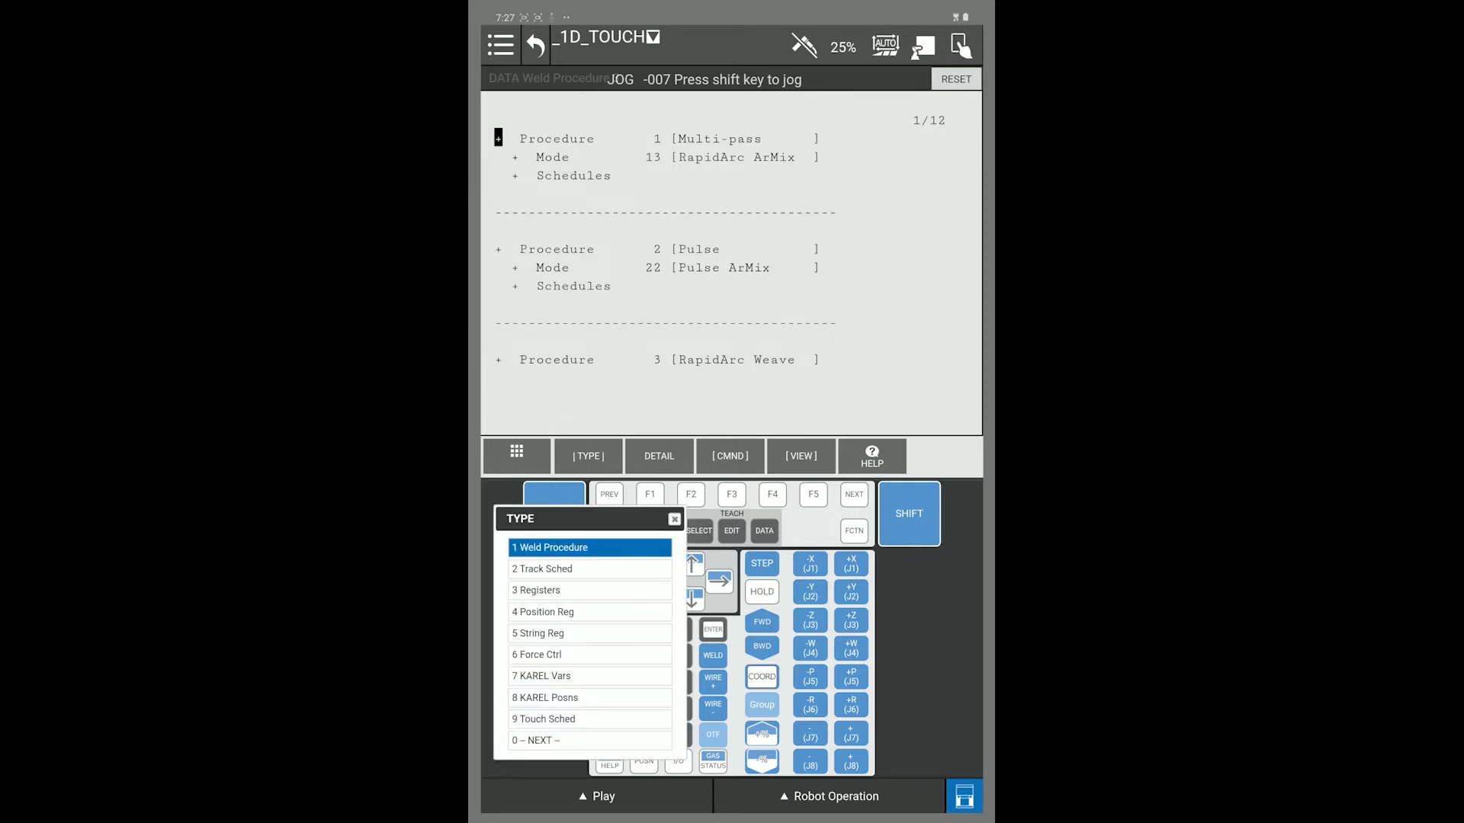
{"action": "left_click", "coordinate": [544, 719]}
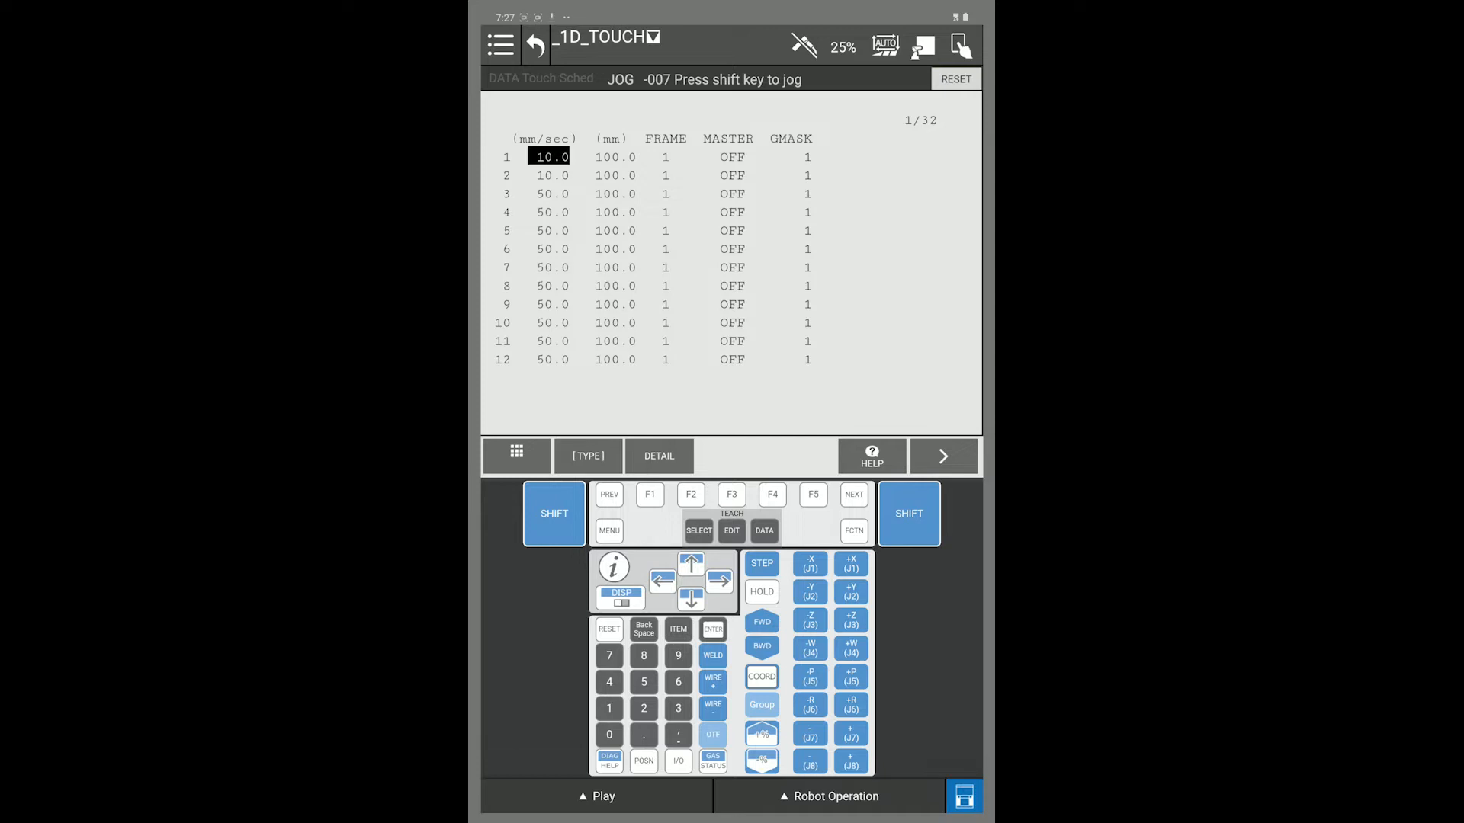
{"action": "left_click", "coordinate": [678, 629]}
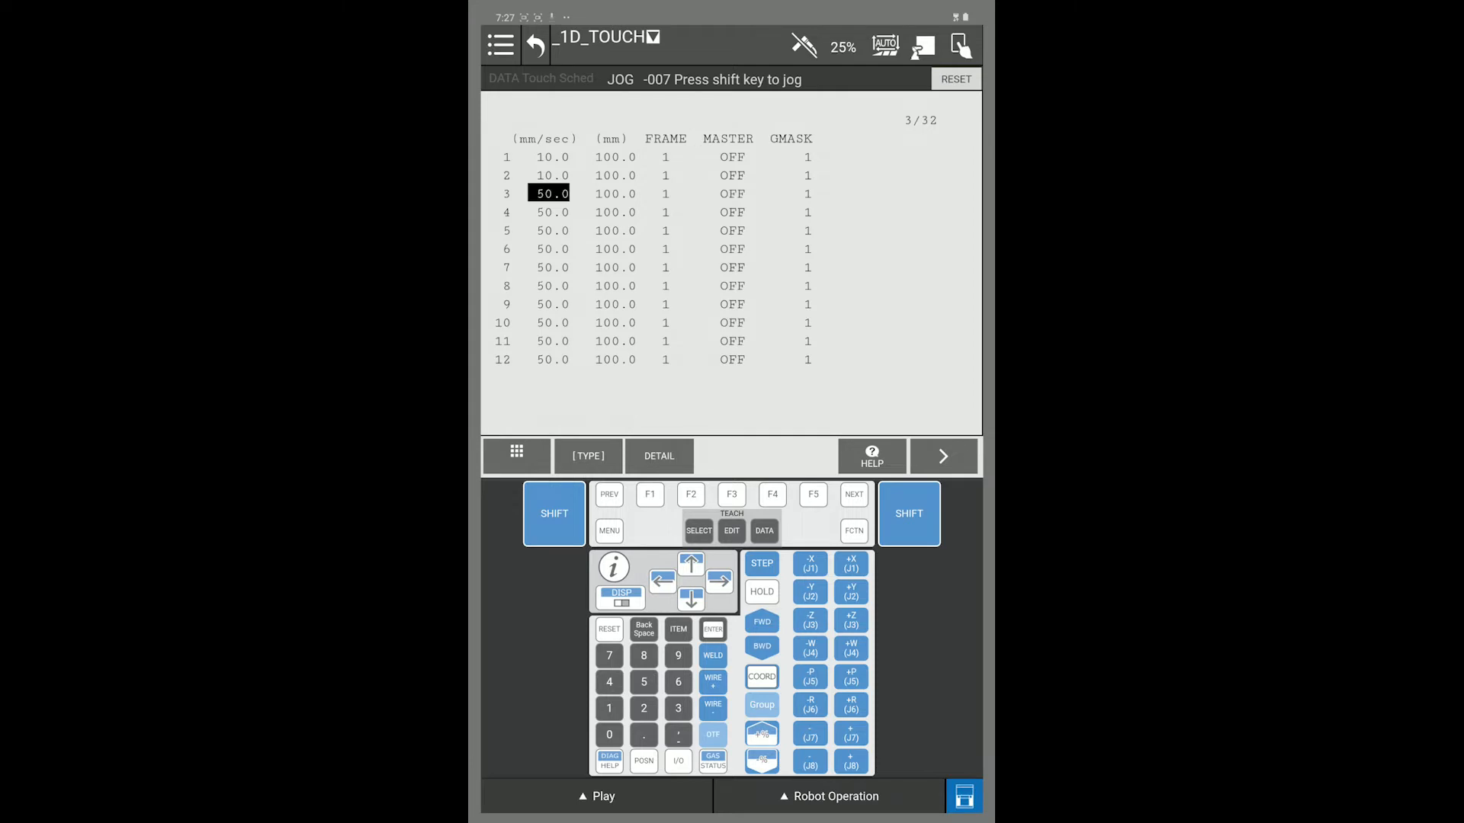
Step: Open touch schedule 3's detail settings
{"action": "left_click", "coordinate": [658, 456]}
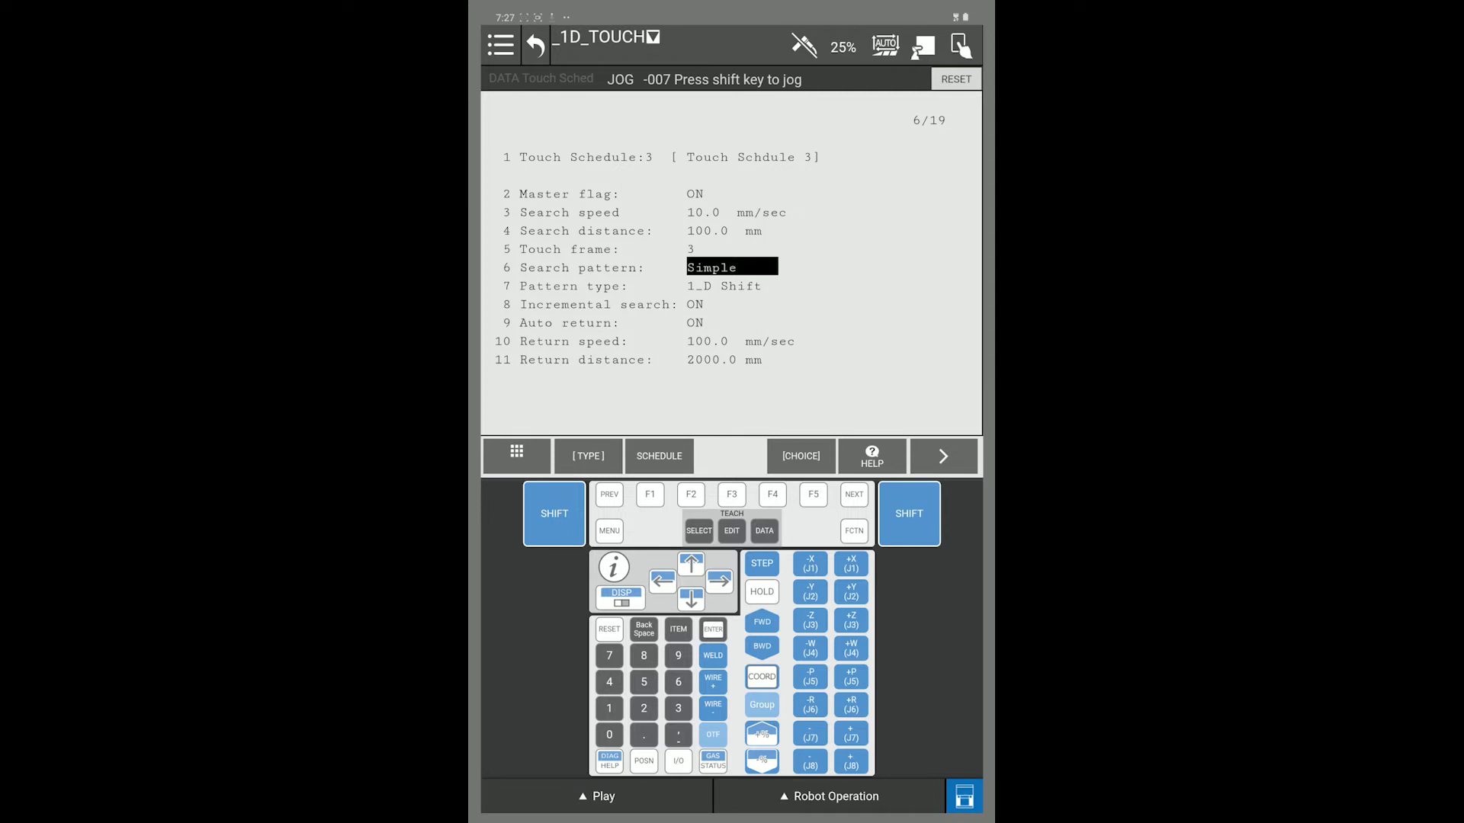
Step: Set touch schedule 3's search pattern to 2 Fillet/Lap
{"action": "left_click", "coordinate": [798, 456]}
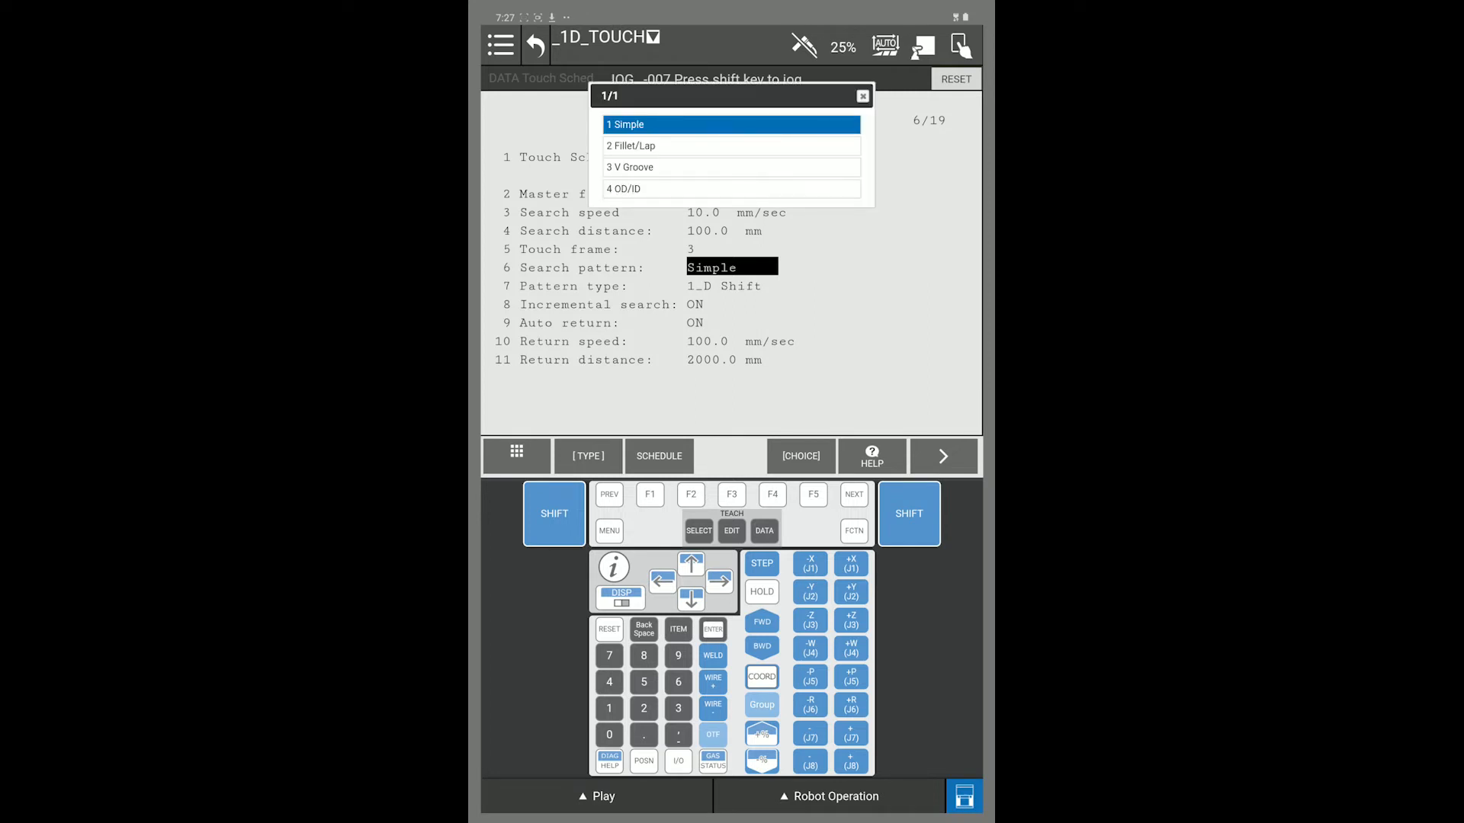
{"action": "left_click", "coordinate": [732, 145]}
{"action": "type", "text": "5"}
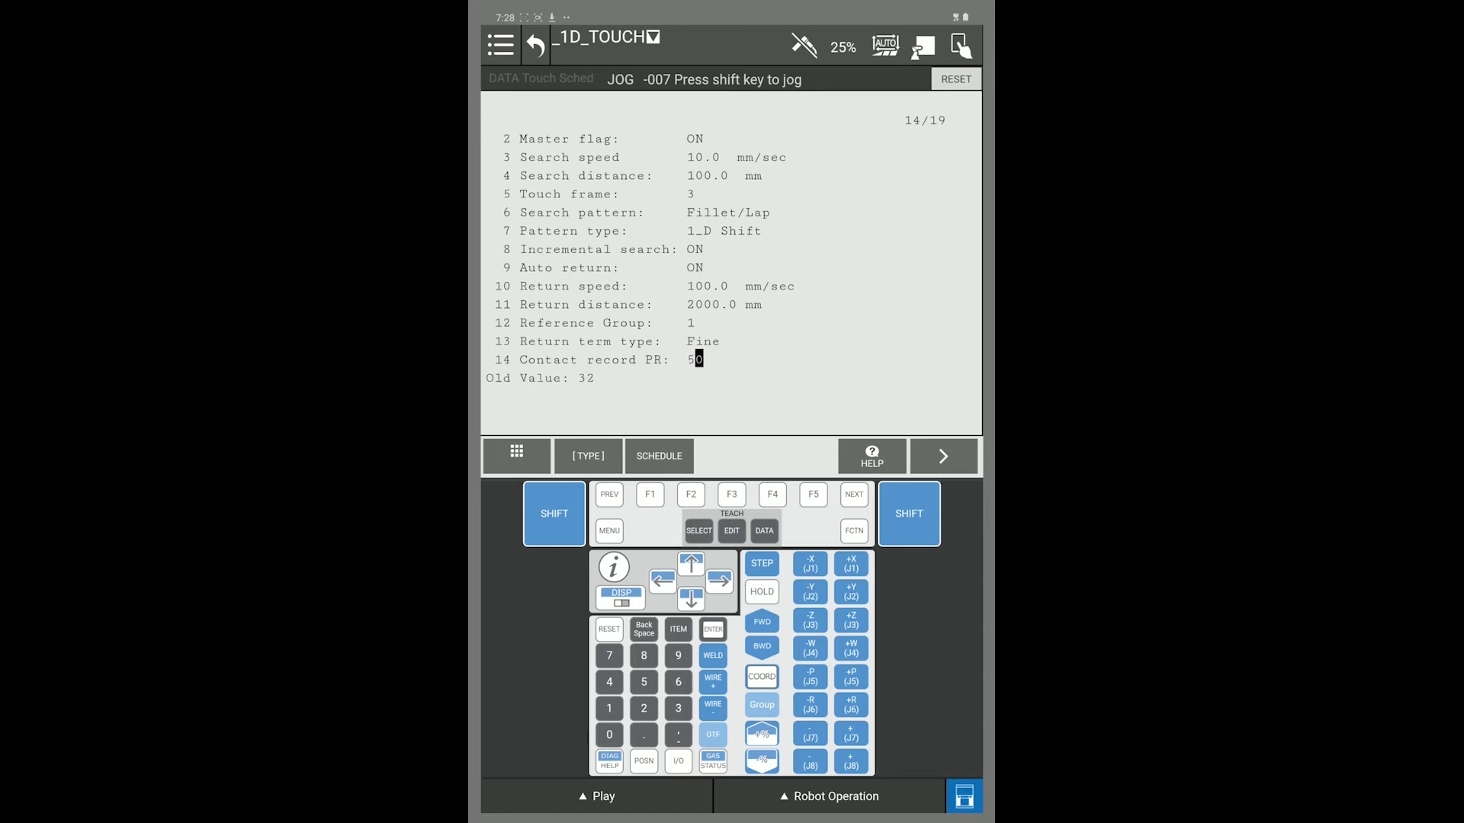
Step: Enter 50 as the contact record position register
{"action": "left_click", "coordinate": [712, 628]}
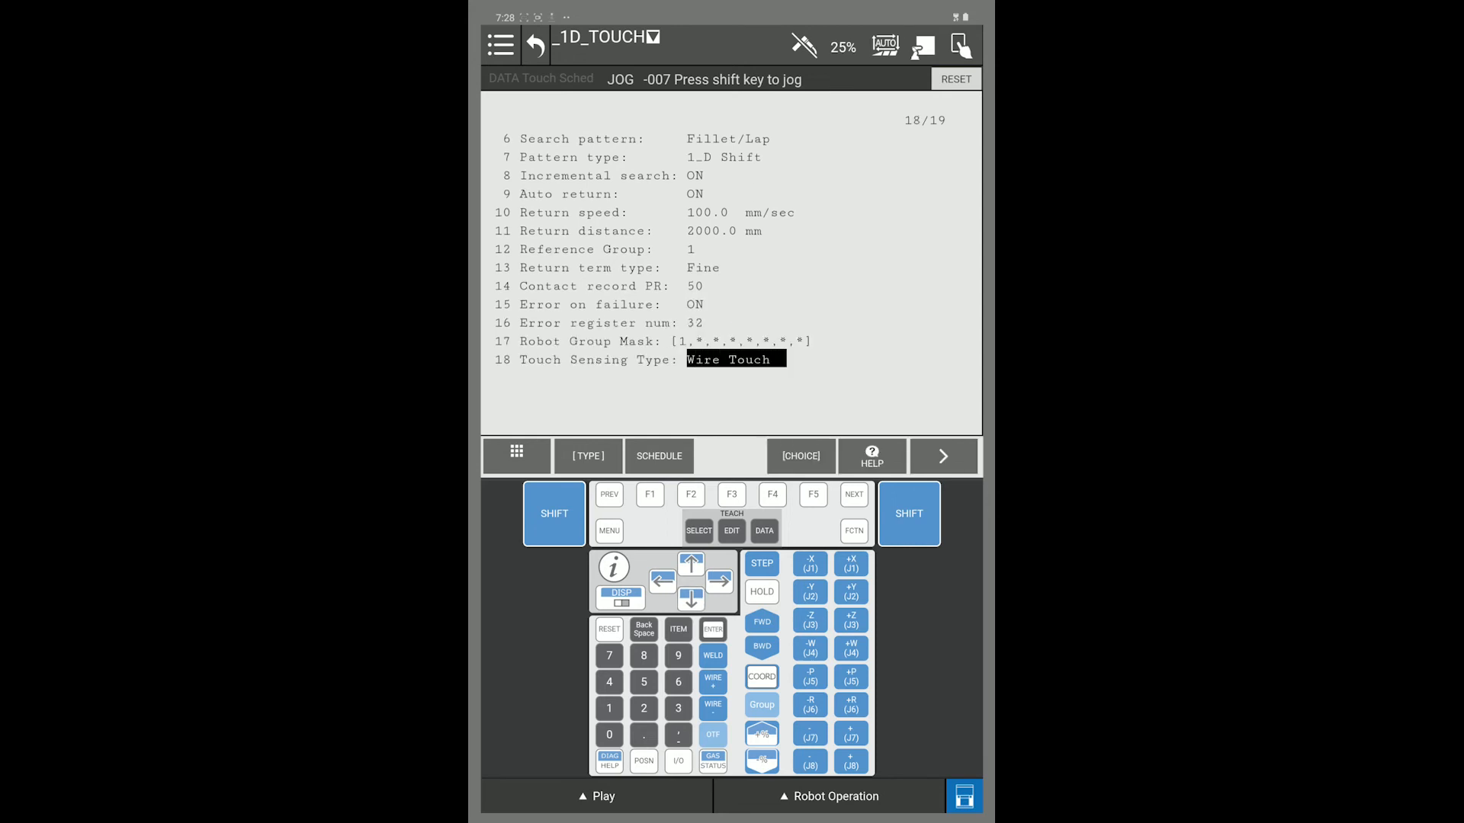
Step: Bring up the Touch Sensing Type options, keeping Wire Touch
{"action": "left_click", "coordinate": [799, 456]}
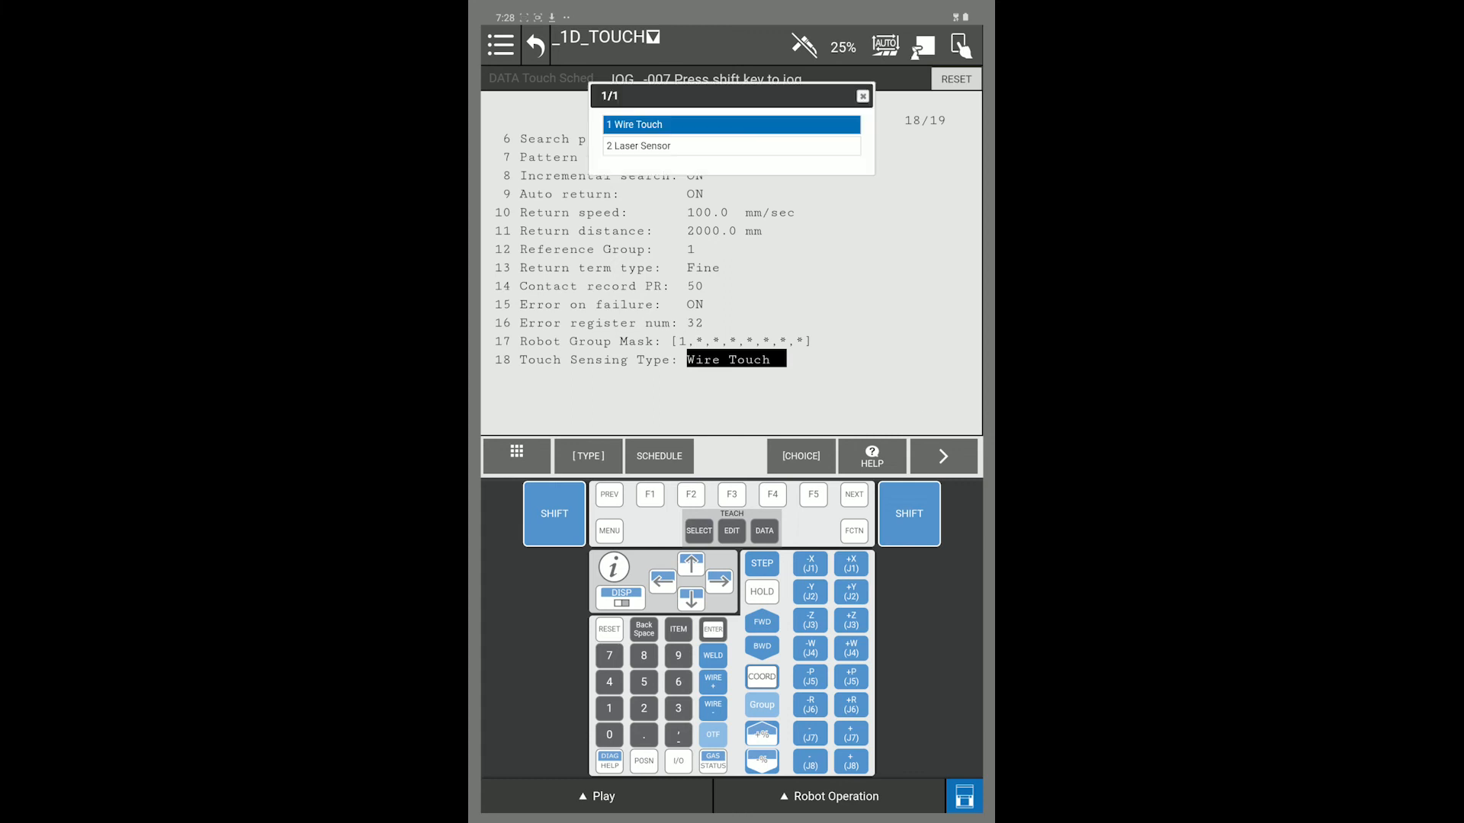